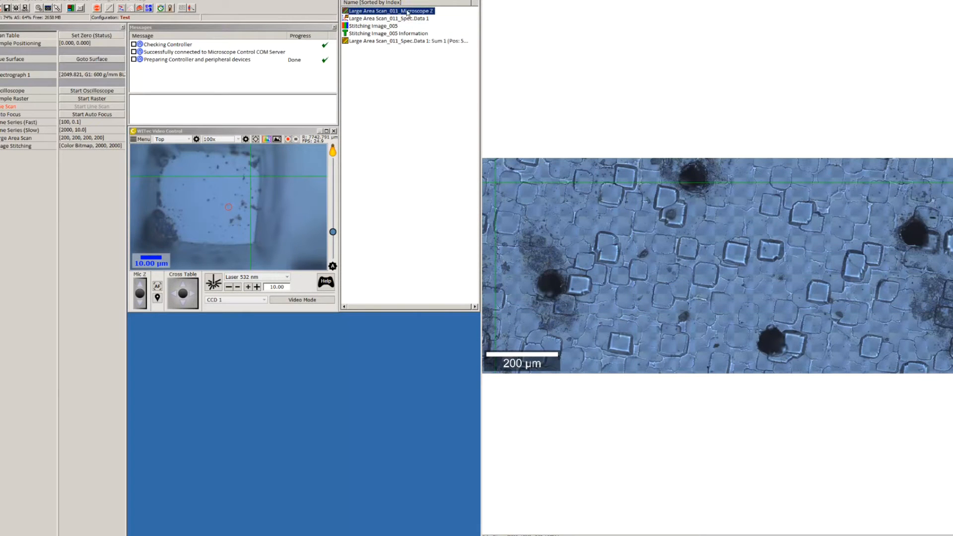
# Step: Show the Large Area Scan_011_Microscope Z topography map as an image and reveal its context actions
pyautogui.moveTo(607, 212); pyautogui.dragTo(857, 319)
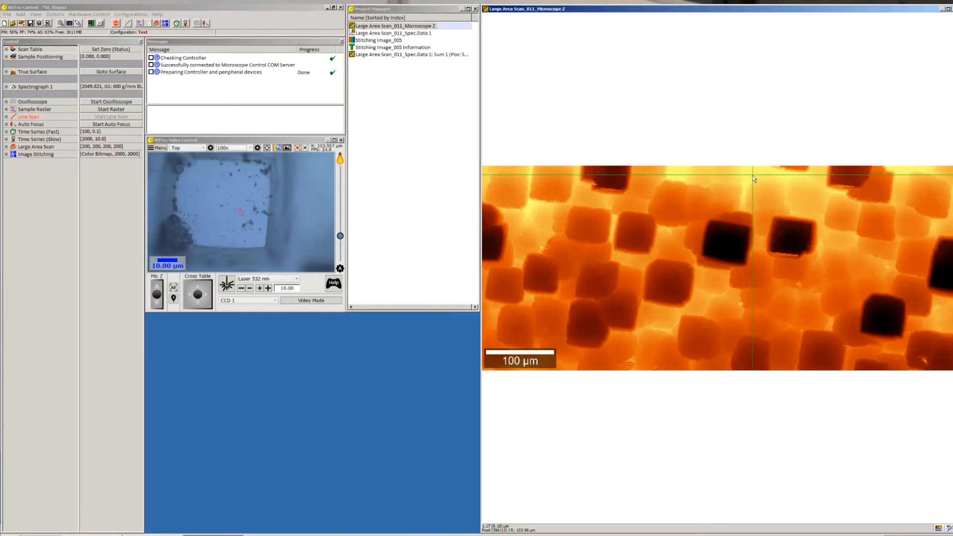
pyautogui.rightClick(714, 226)
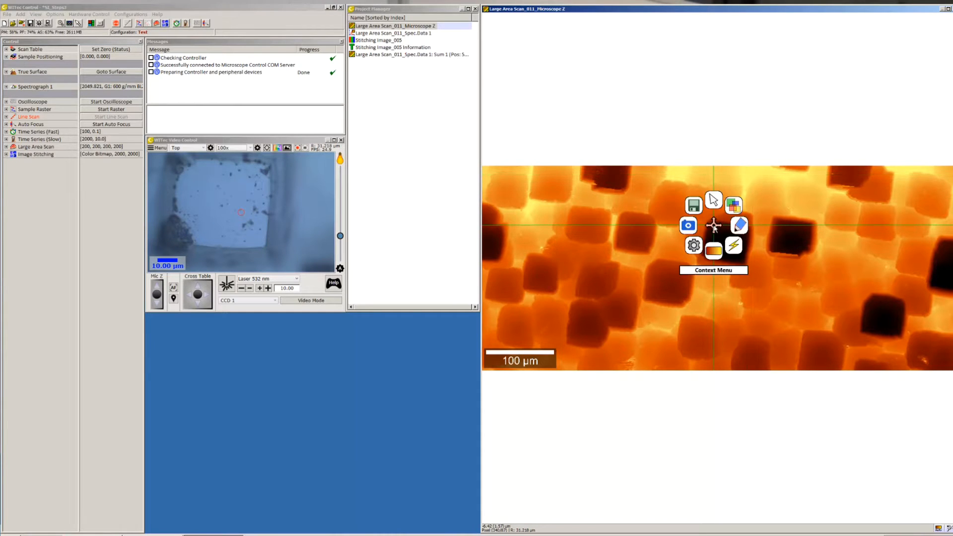